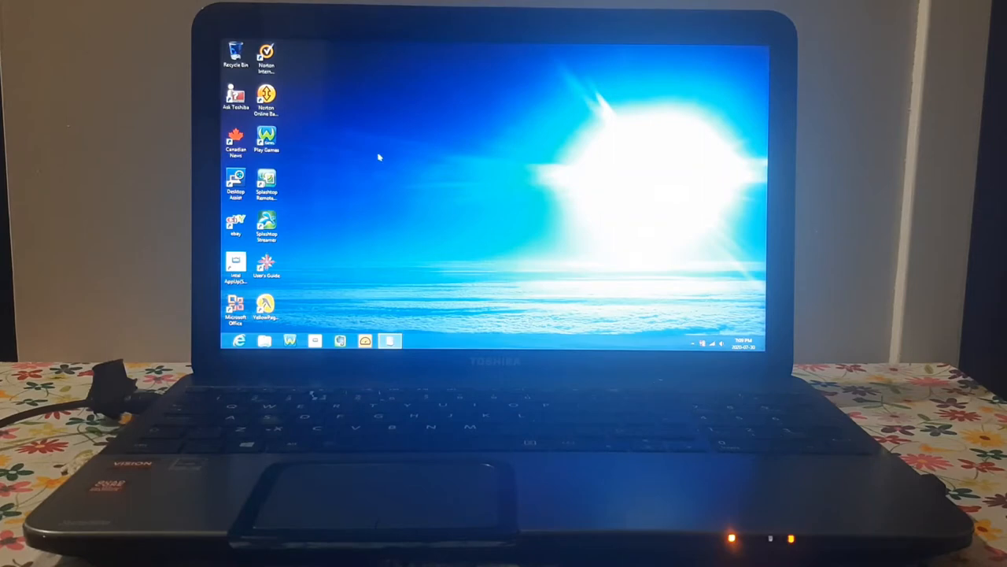
pyautogui.moveTo(437, 140)
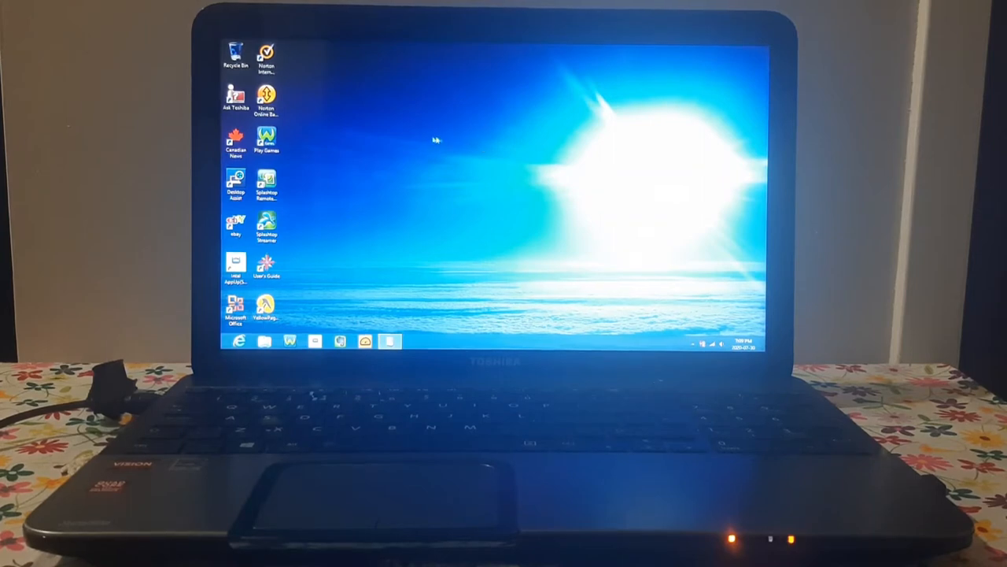
pyautogui.moveTo(375, 192)
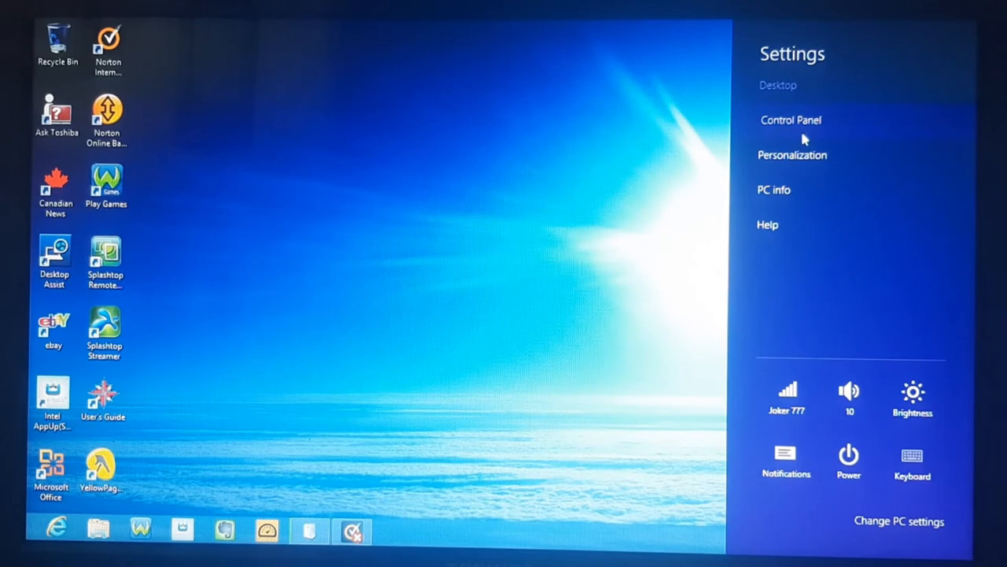
# - Go from Control Panel to Action Center via 'Review your computer's status'
pyautogui.click(790, 120)
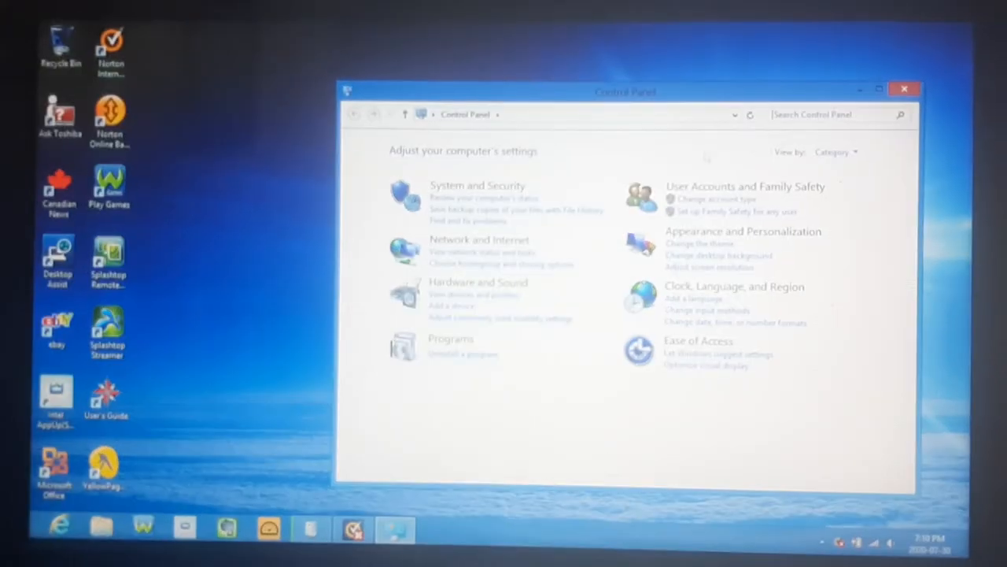
pyautogui.moveTo(642, 155)
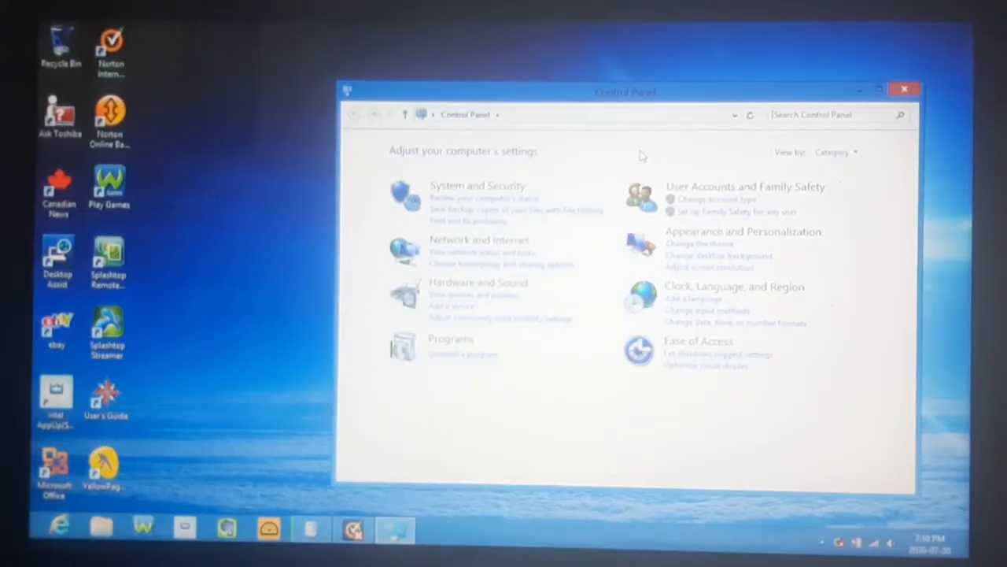
pyautogui.moveTo(472, 205)
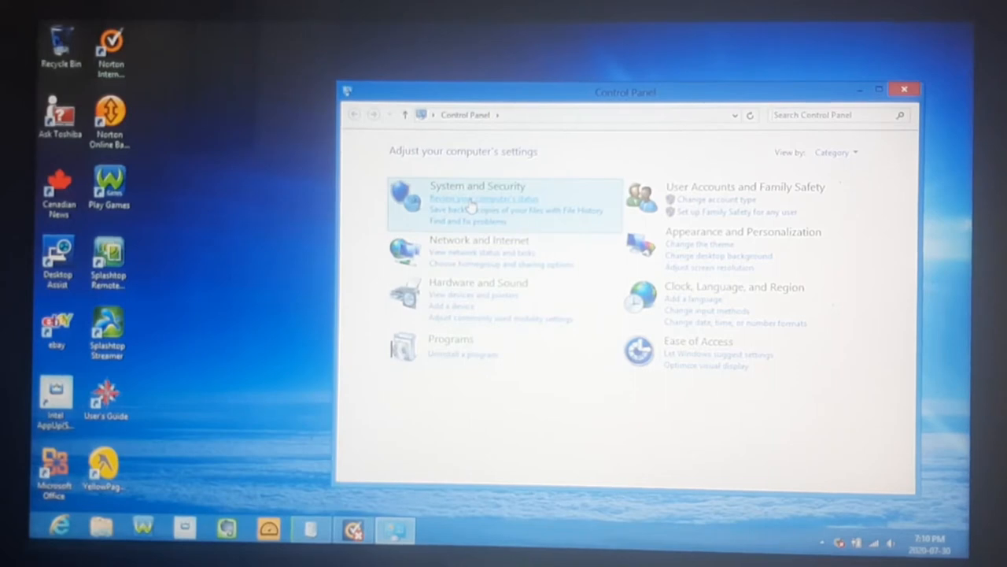
pyautogui.click(485, 198)
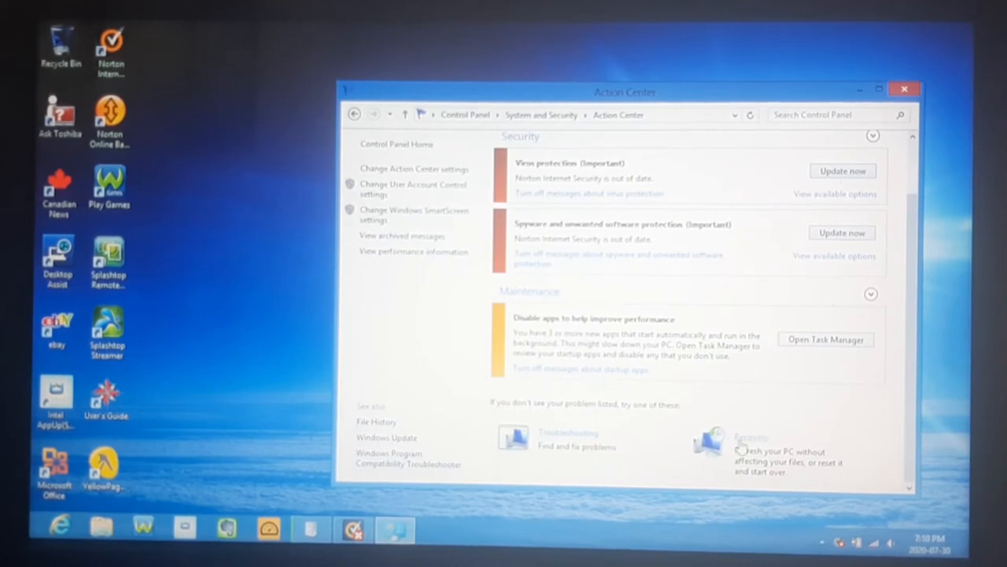
# - Follow the Recovery link to reach the advanced recovery tools
pyautogui.click(749, 436)
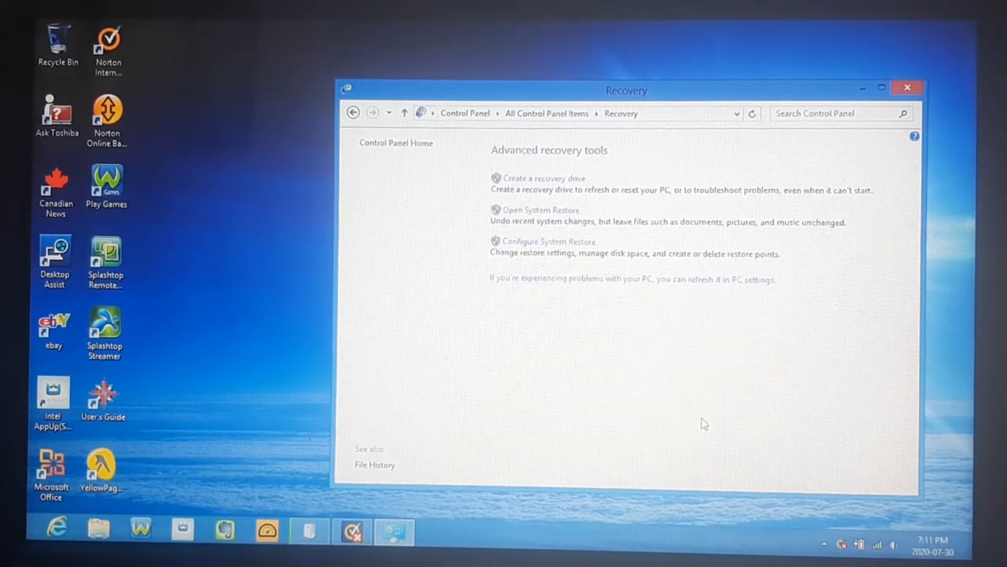
pyautogui.moveTo(364, 488)
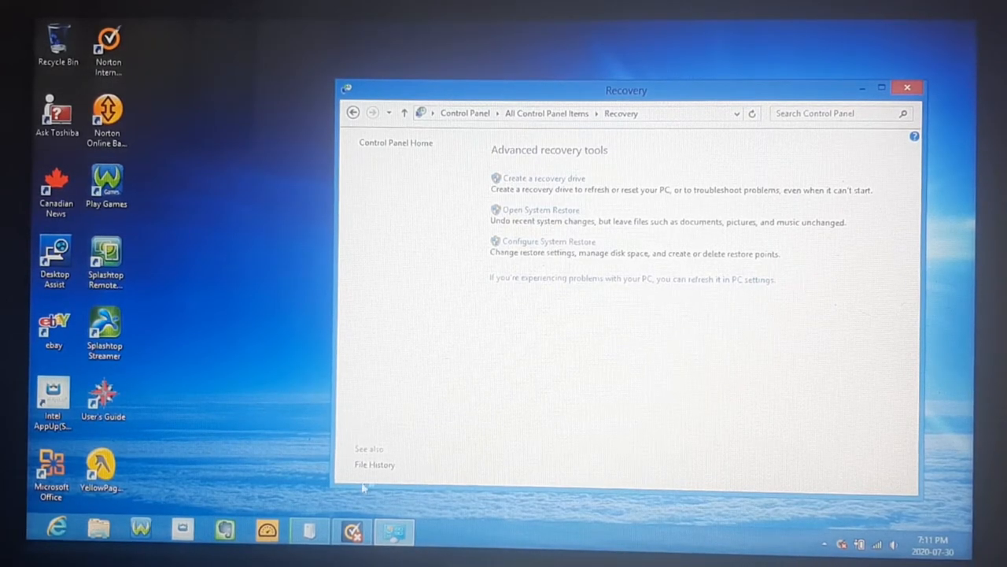
pyautogui.moveTo(337, 433)
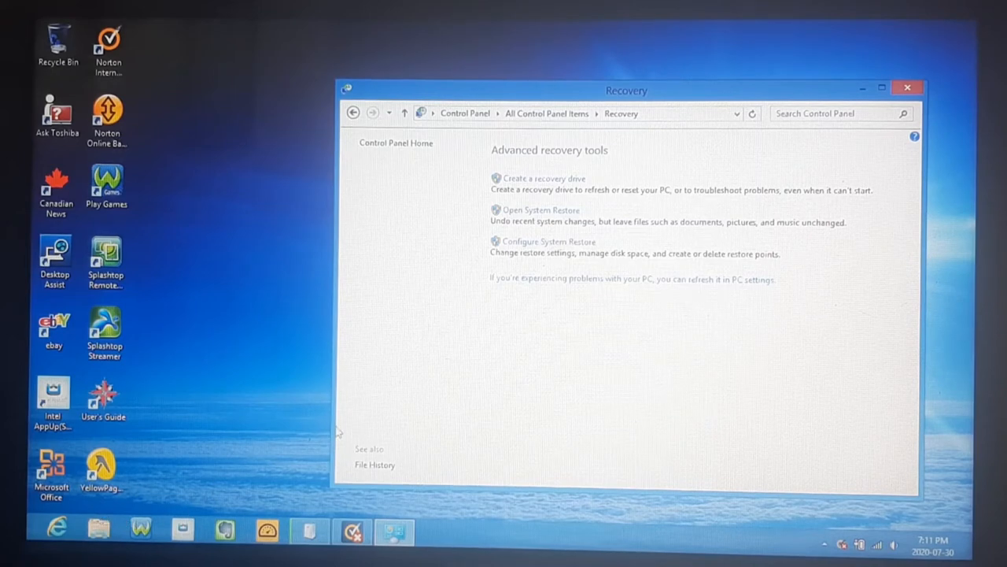
pyautogui.moveTo(730, 310)
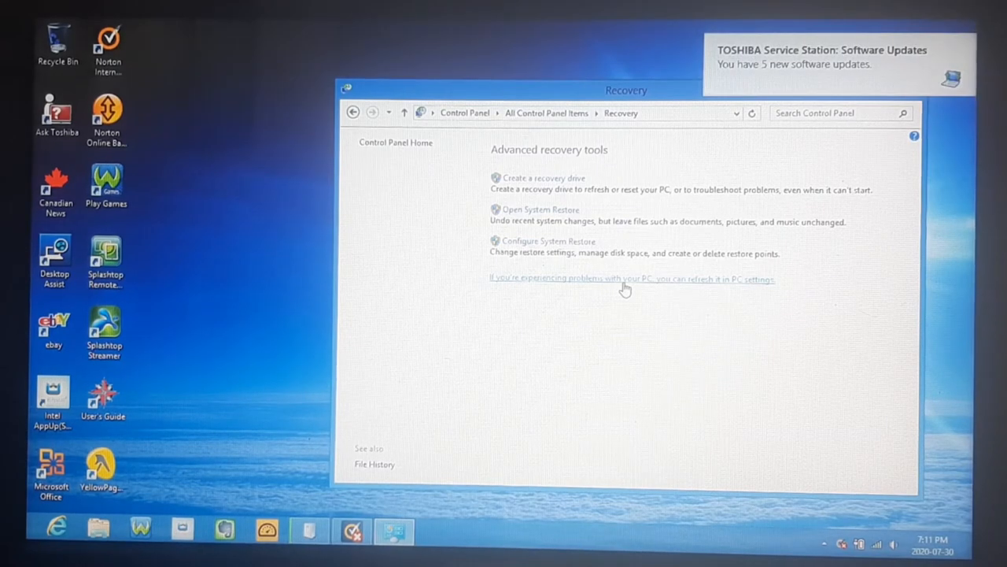
# - Reach PC settings' General section down at 'Remove everything and reinstall Windows'
pyautogui.click(630, 278)
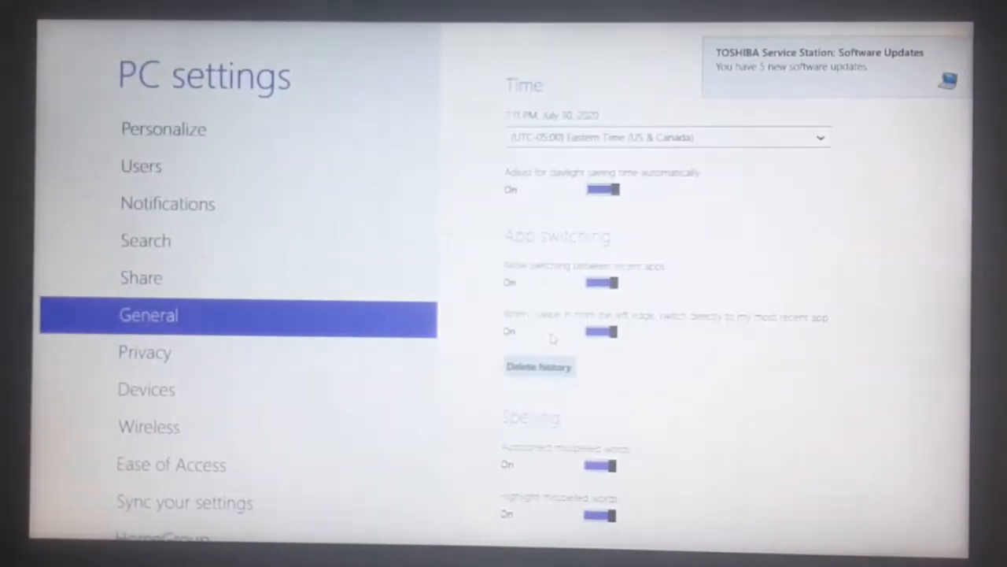
pyautogui.scroll(-3)
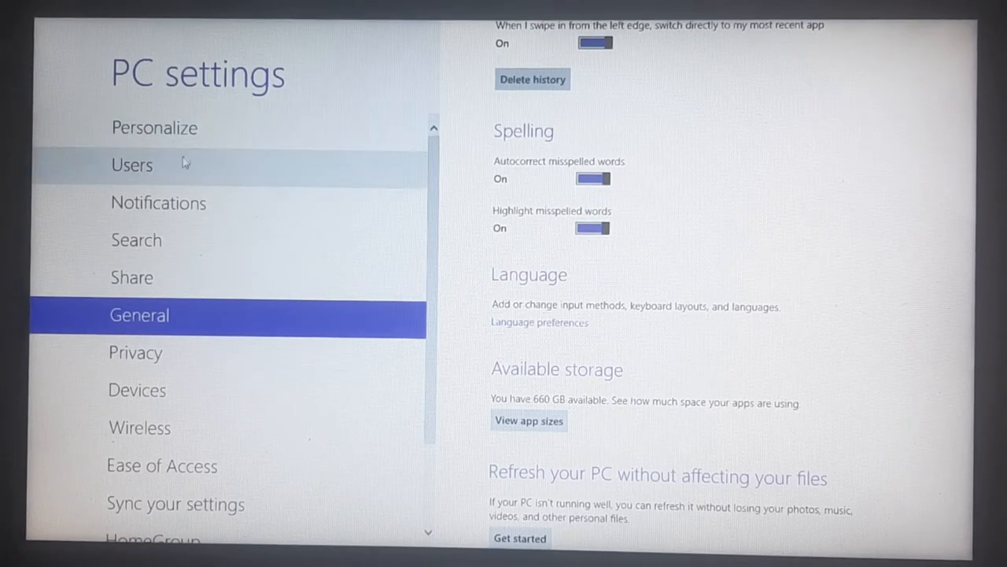
pyautogui.moveTo(141, 326)
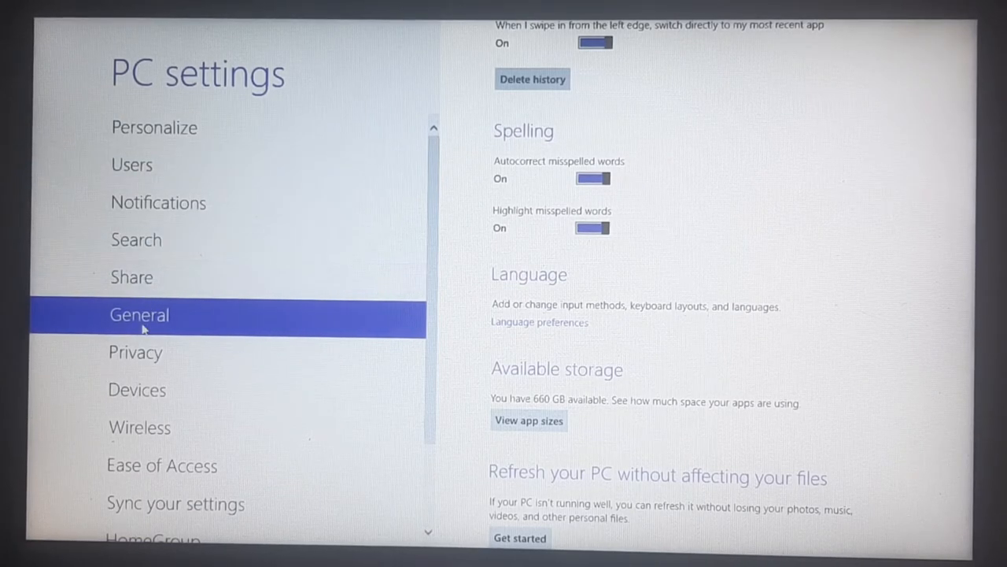
pyautogui.scroll(-3)
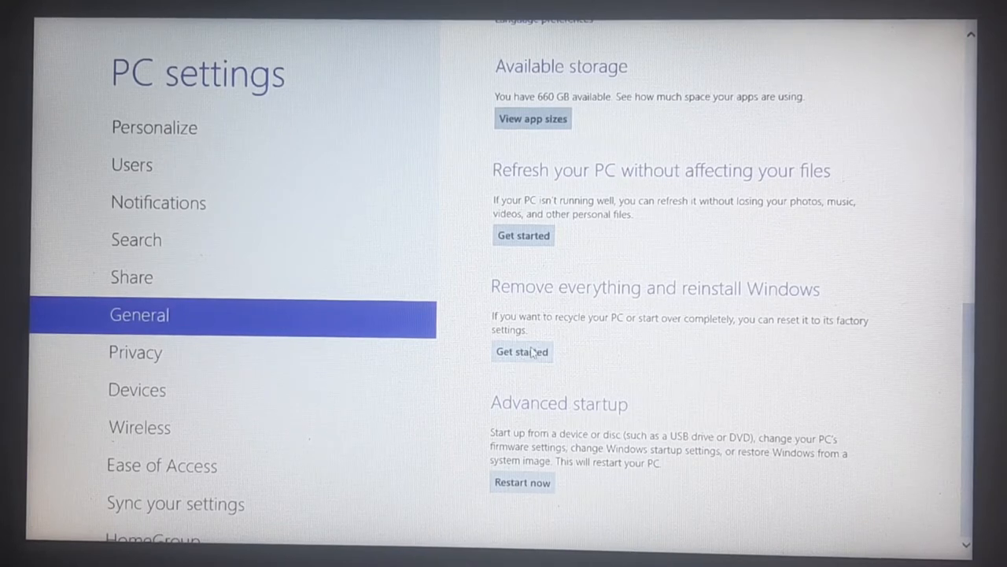
pyautogui.moveTo(689, 297)
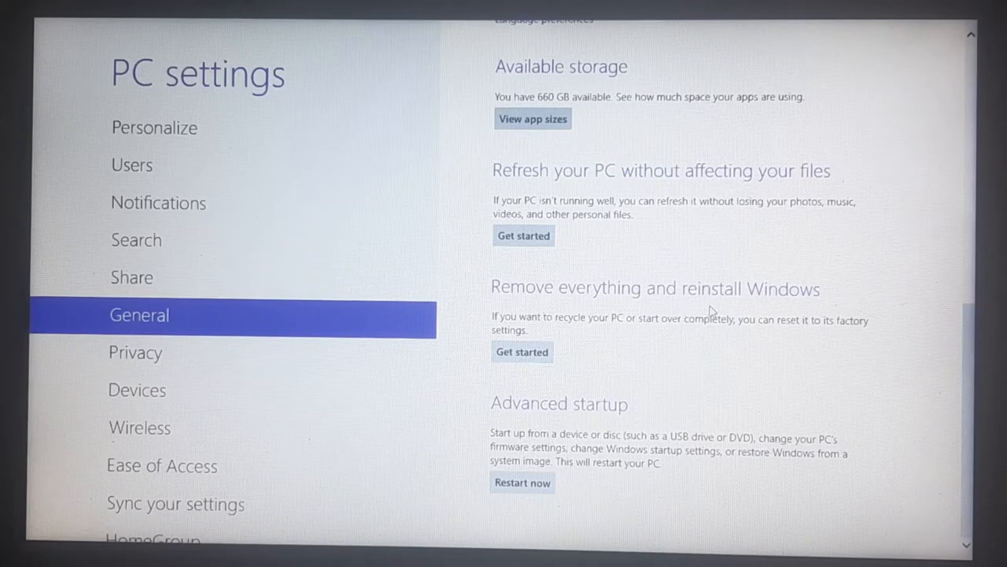
pyautogui.moveTo(602, 331)
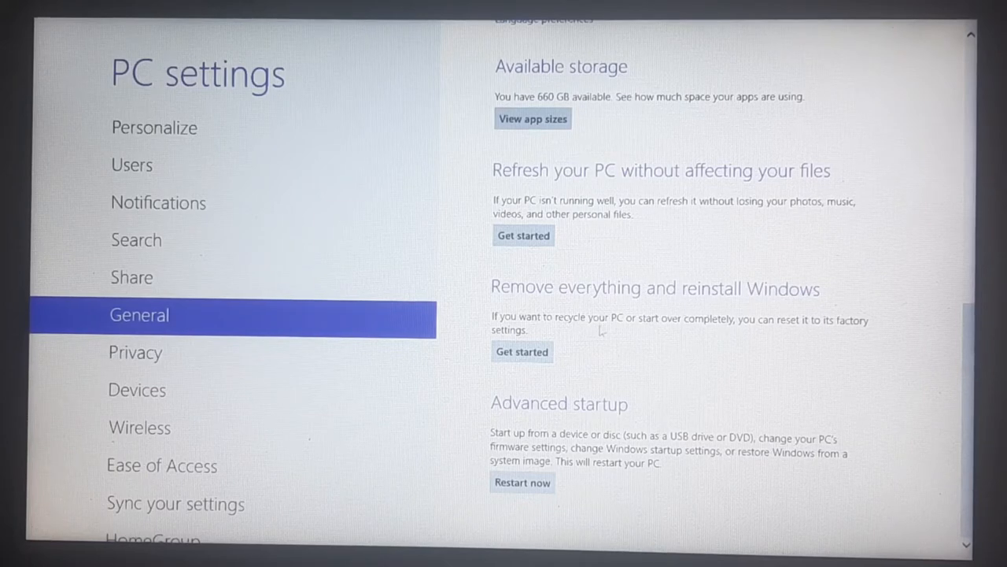
pyautogui.moveTo(743, 343)
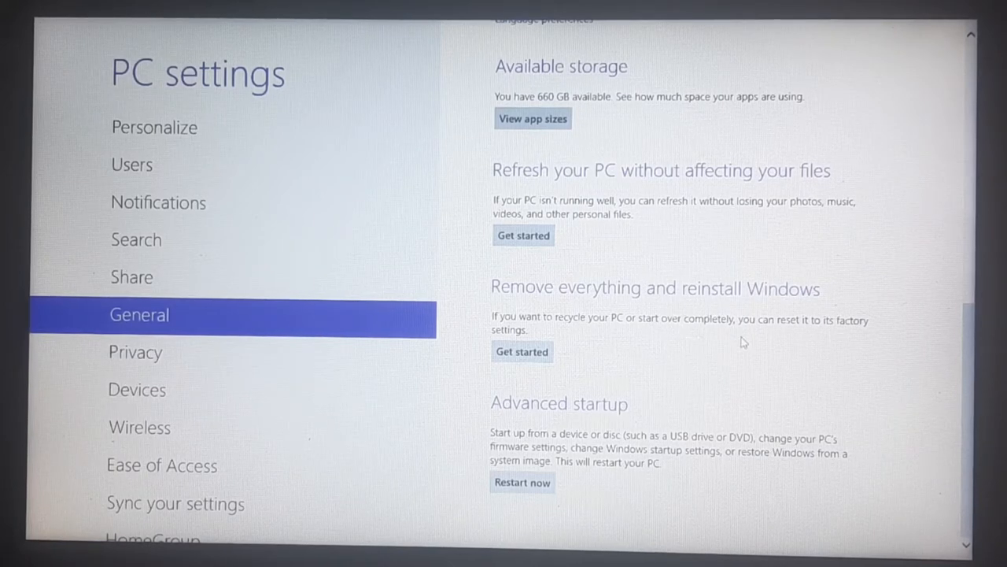
pyautogui.moveTo(831, 330)
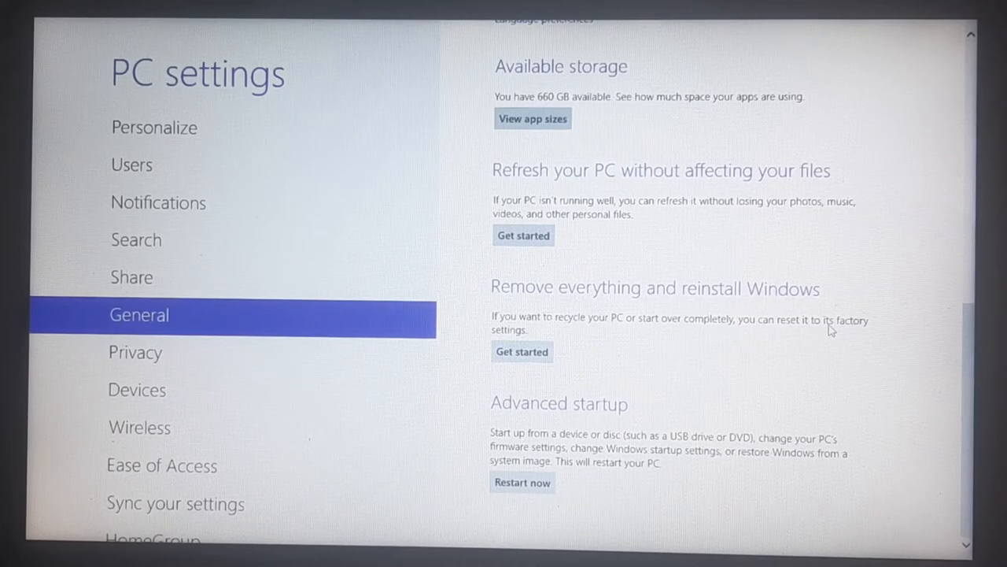
pyautogui.moveTo(774, 337)
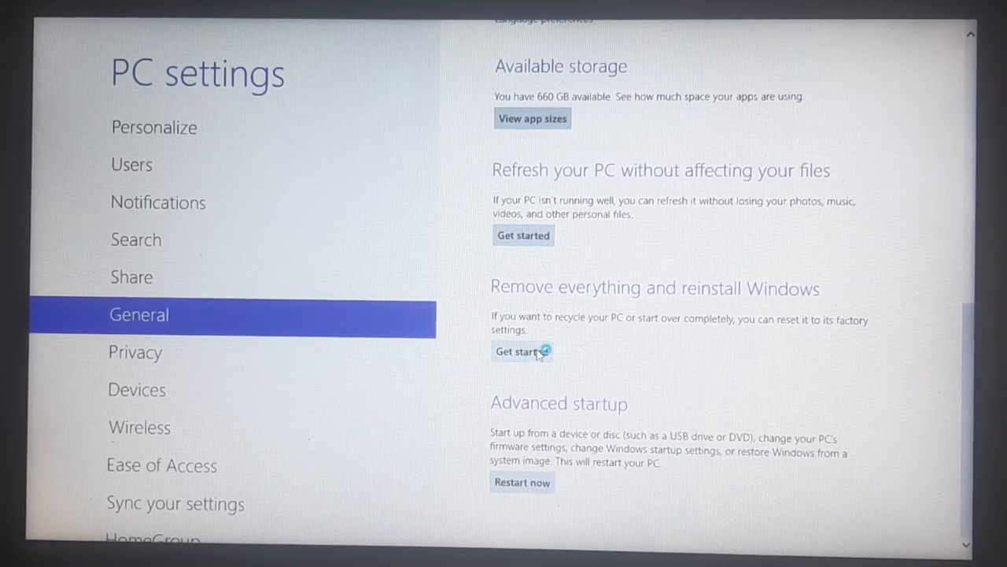
# - Get started on removing everything and continue past the Reset your PC summary
pyautogui.click(523, 350)
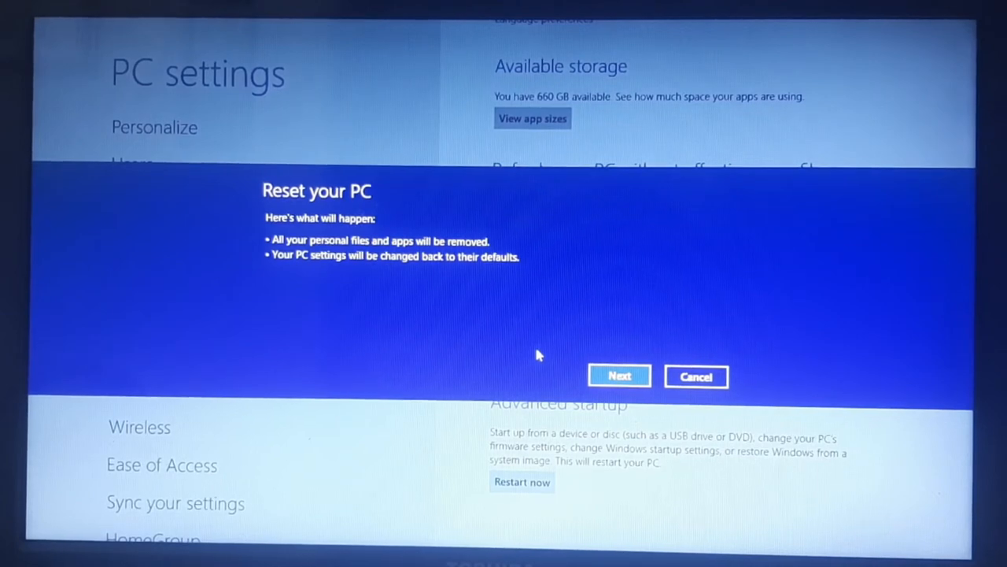
pyautogui.moveTo(536, 343)
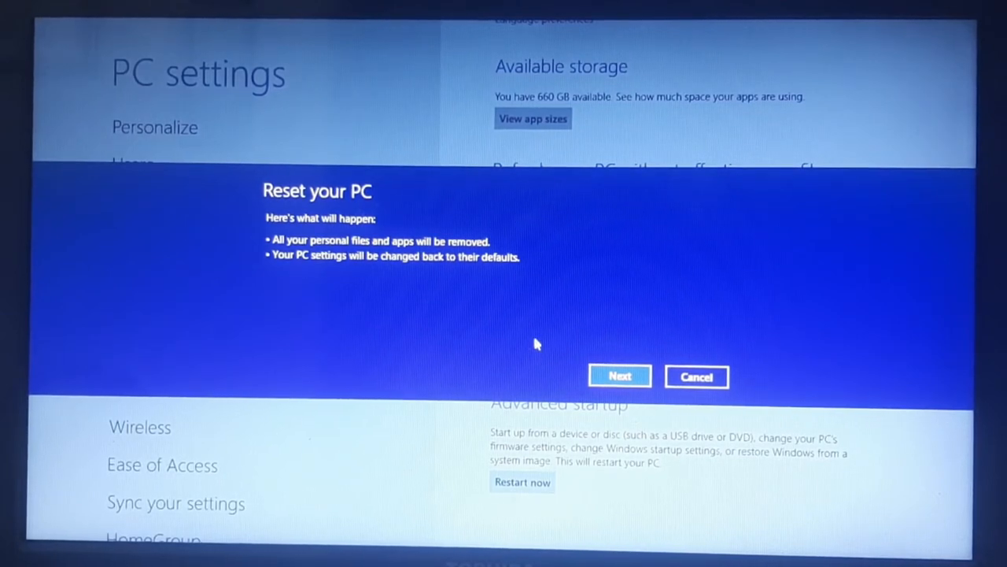
pyautogui.moveTo(422, 217)
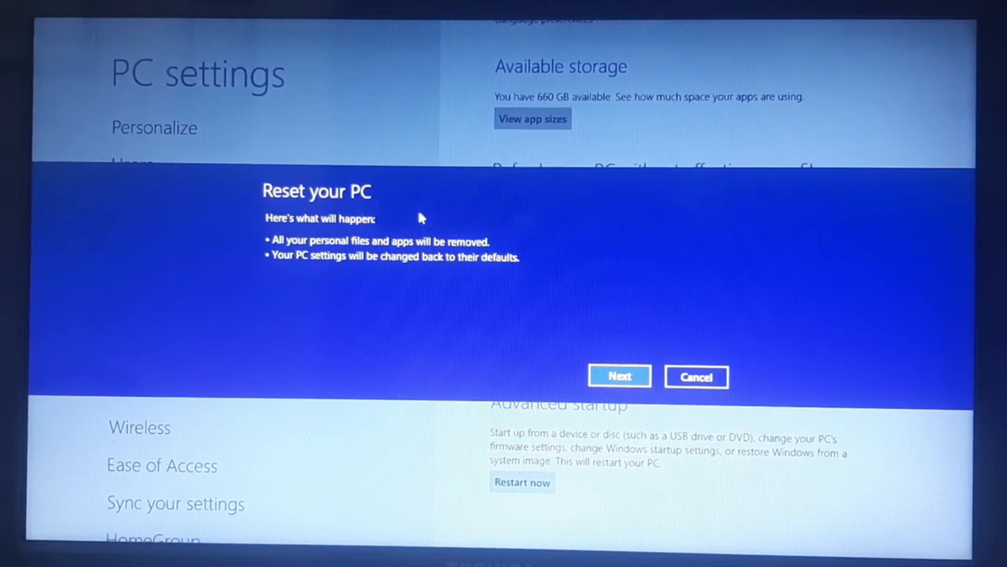
pyautogui.moveTo(390, 305)
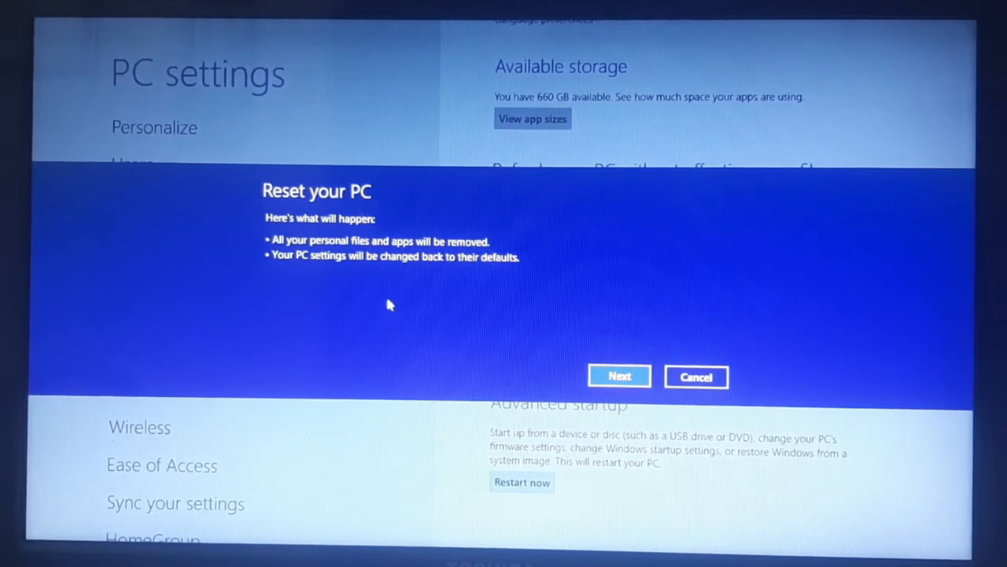
pyautogui.moveTo(402, 291)
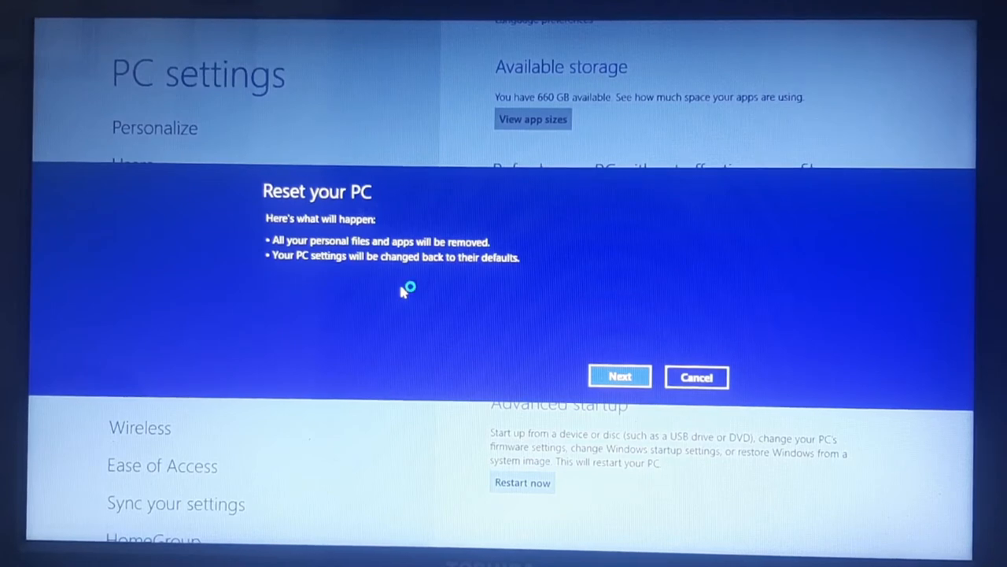
pyautogui.moveTo(403, 291)
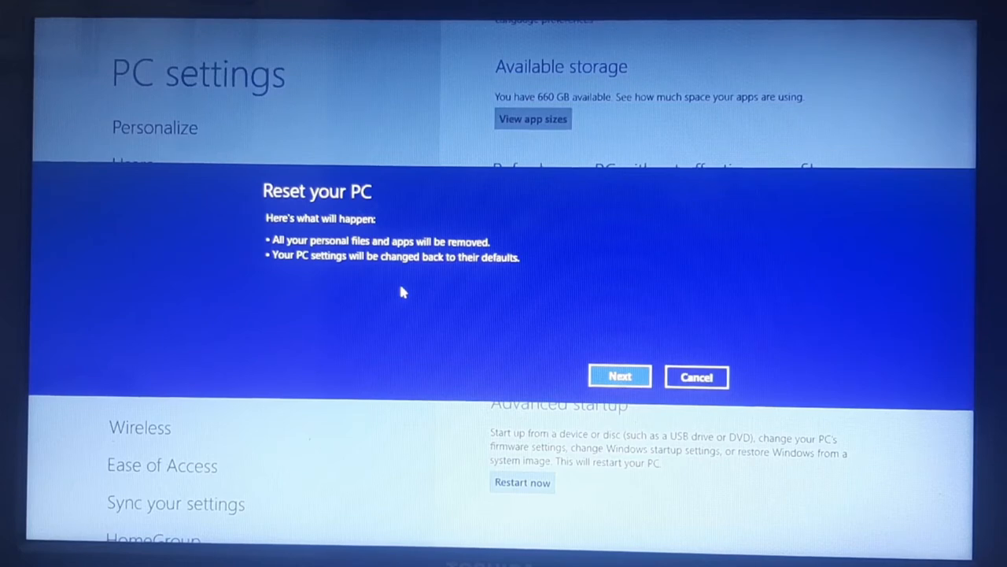
pyautogui.moveTo(618, 330)
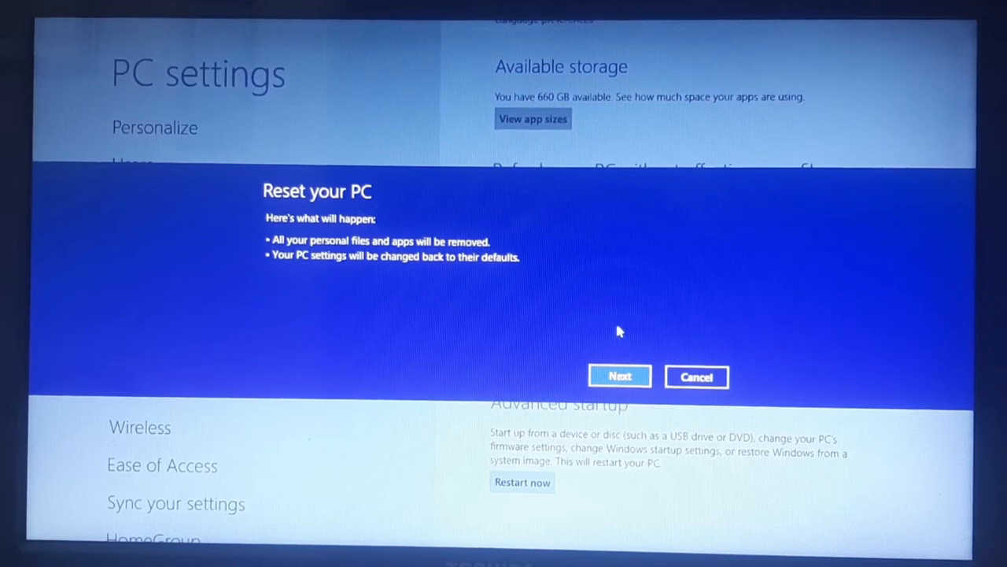
pyautogui.click(620, 376)
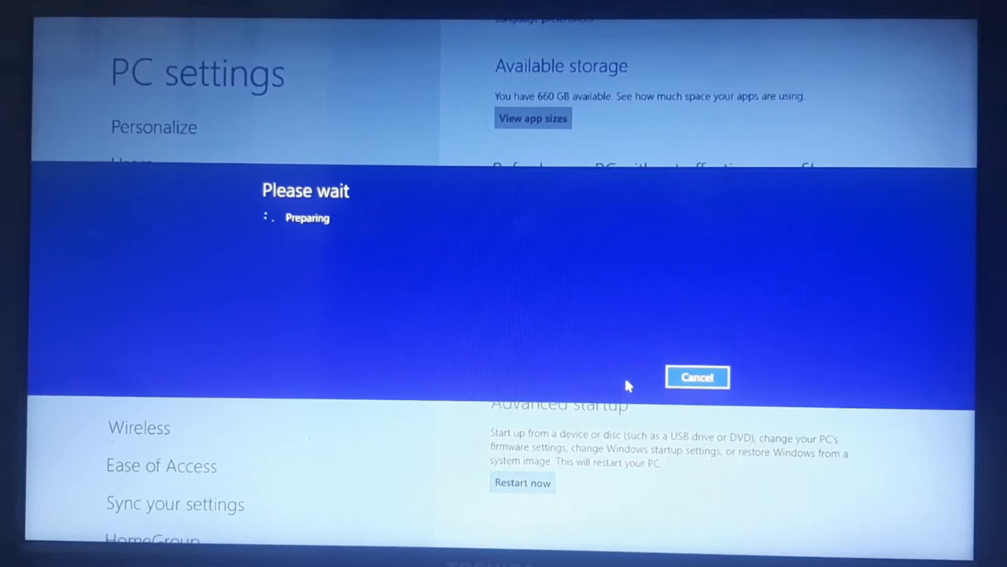
pyautogui.moveTo(563, 268)
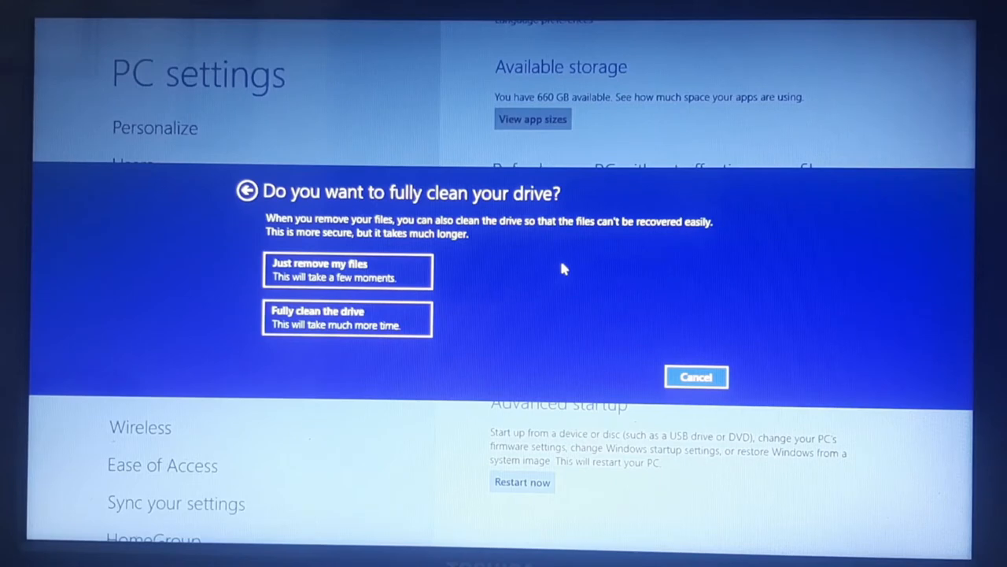
pyautogui.moveTo(469, 207)
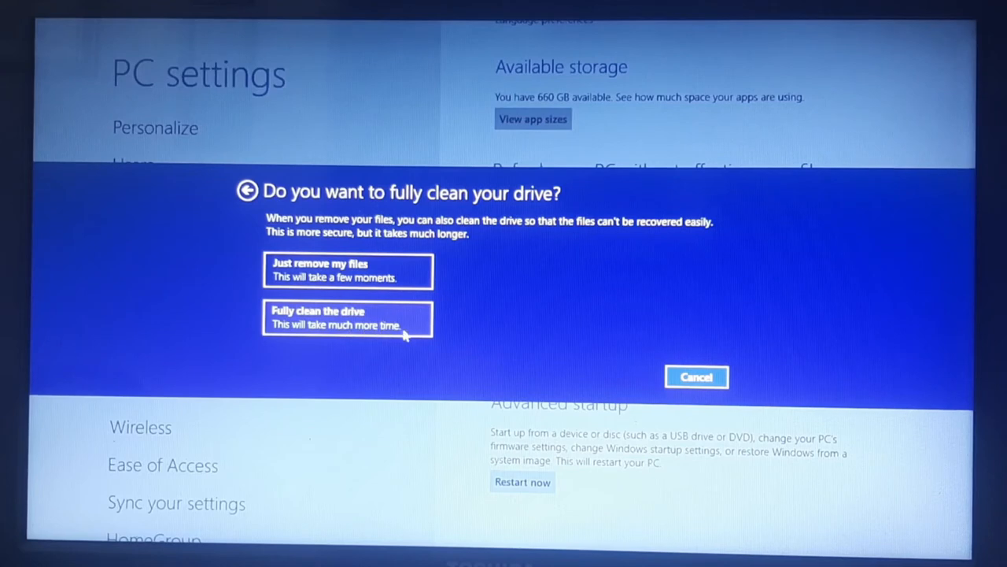
# - Answer the drive-cleaning question by choosing 'Fully clean the drive'
pyautogui.click(347, 318)
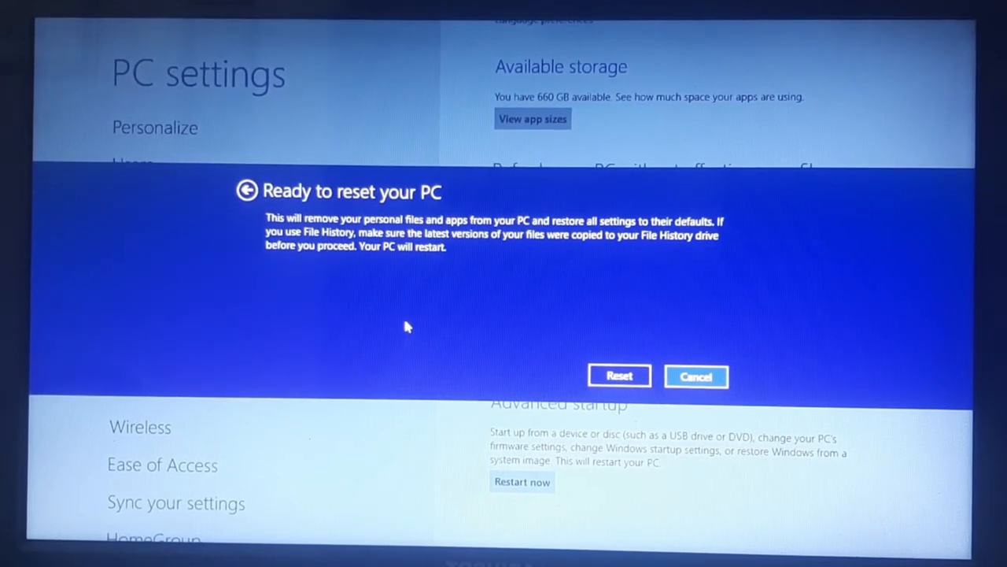
pyautogui.moveTo(386, 226)
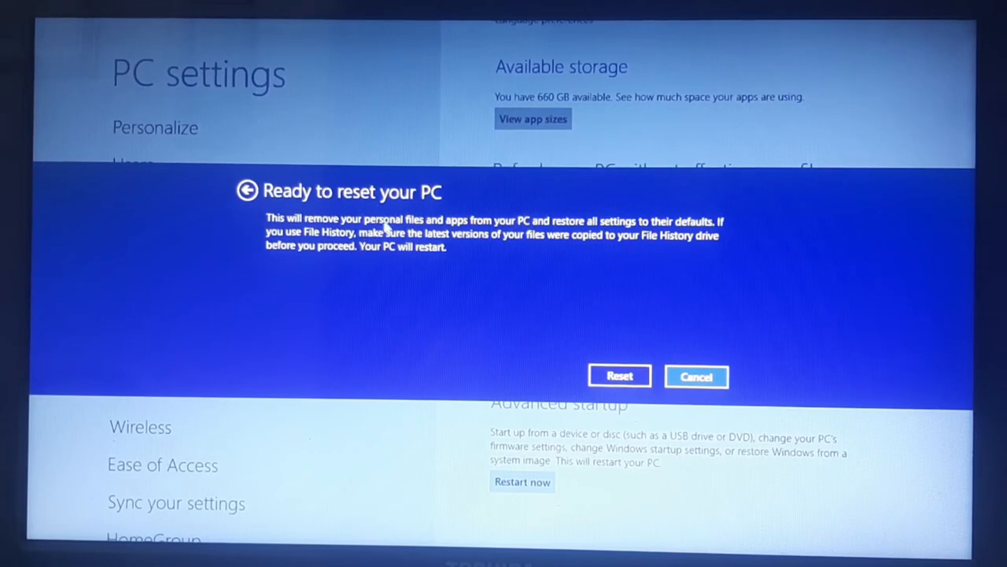
pyautogui.moveTo(475, 318)
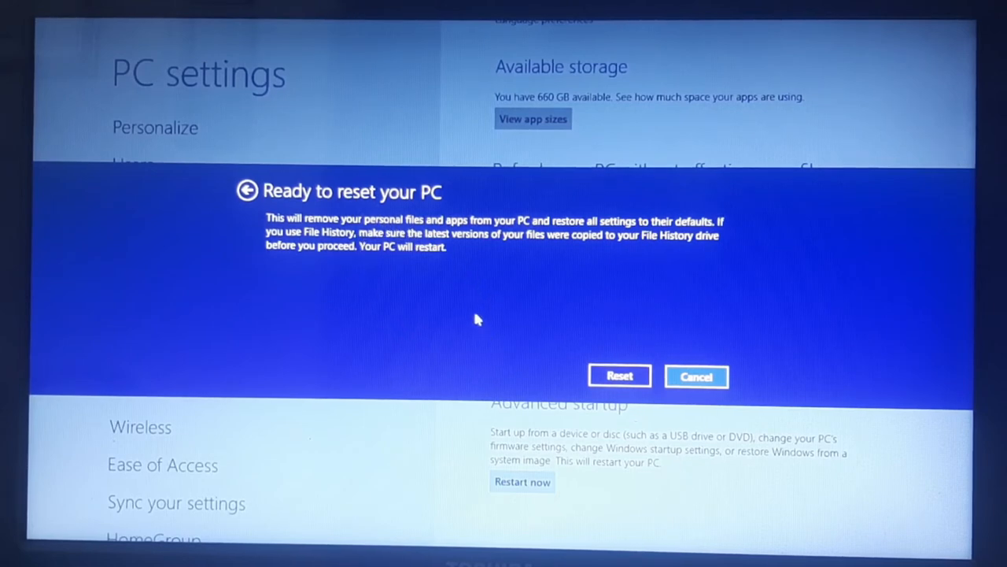
pyautogui.moveTo(503, 234)
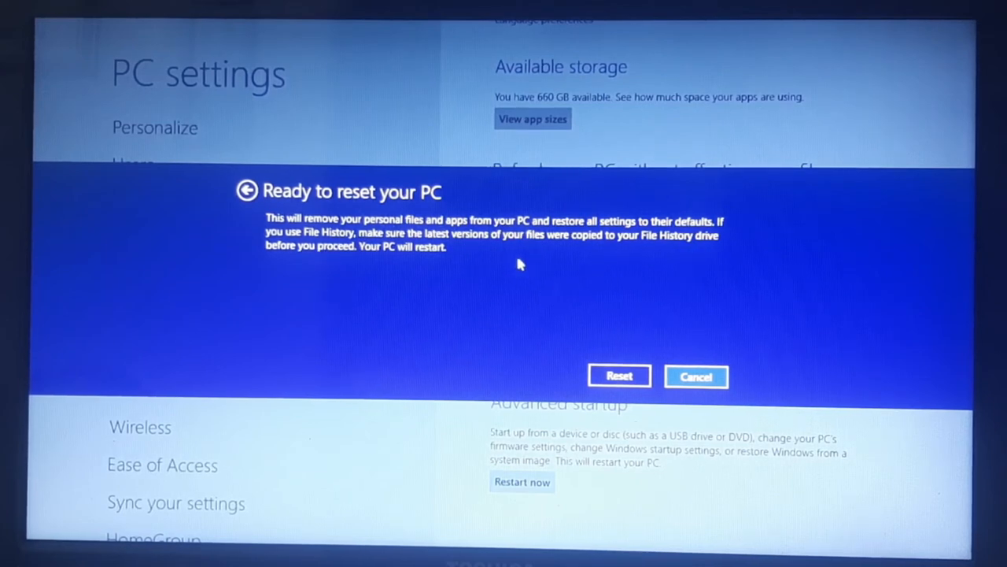
pyautogui.moveTo(496, 282)
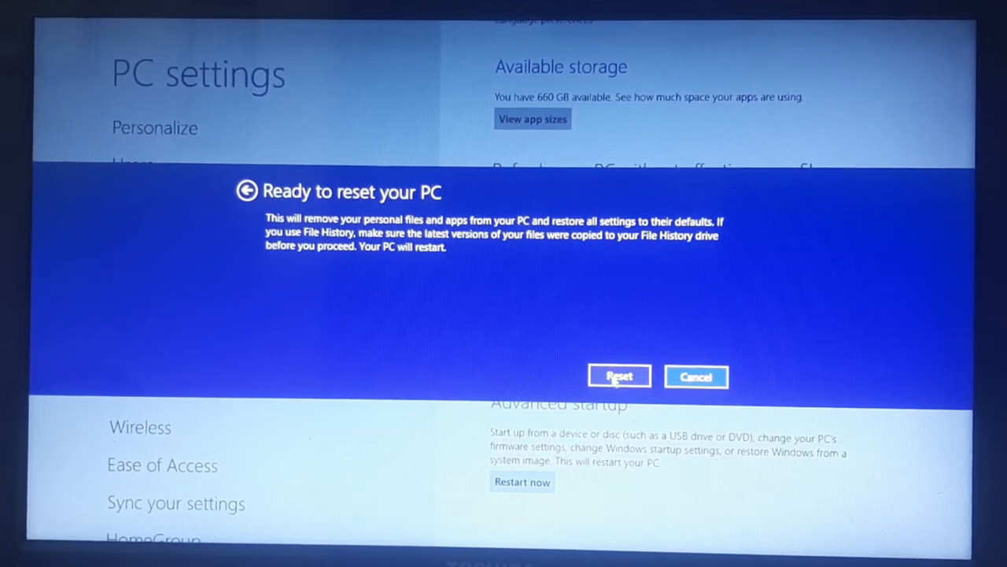
pyautogui.moveTo(505, 296)
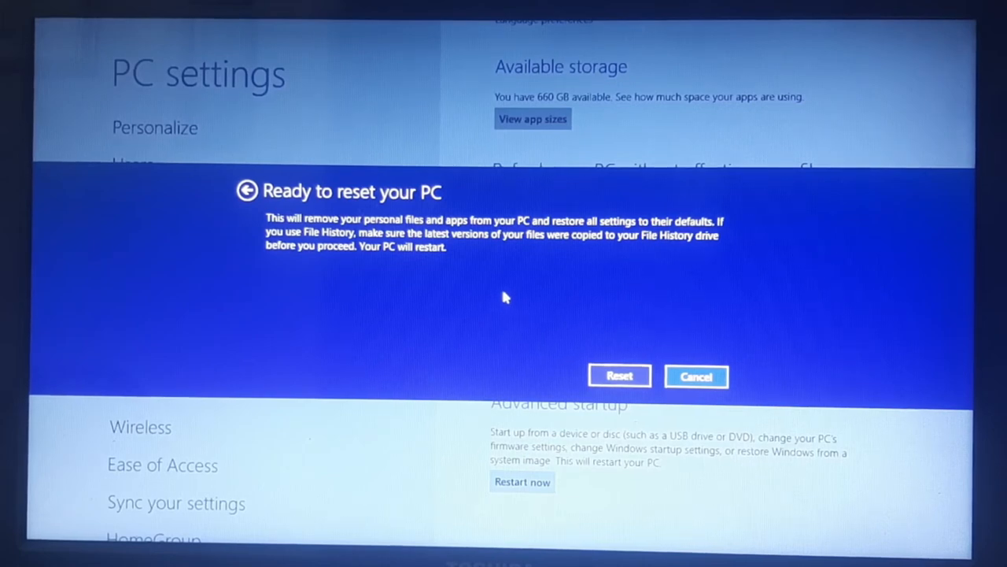
# - Confirm Reset on the 'Ready to reset your PC' screen
pyautogui.click(695, 377)
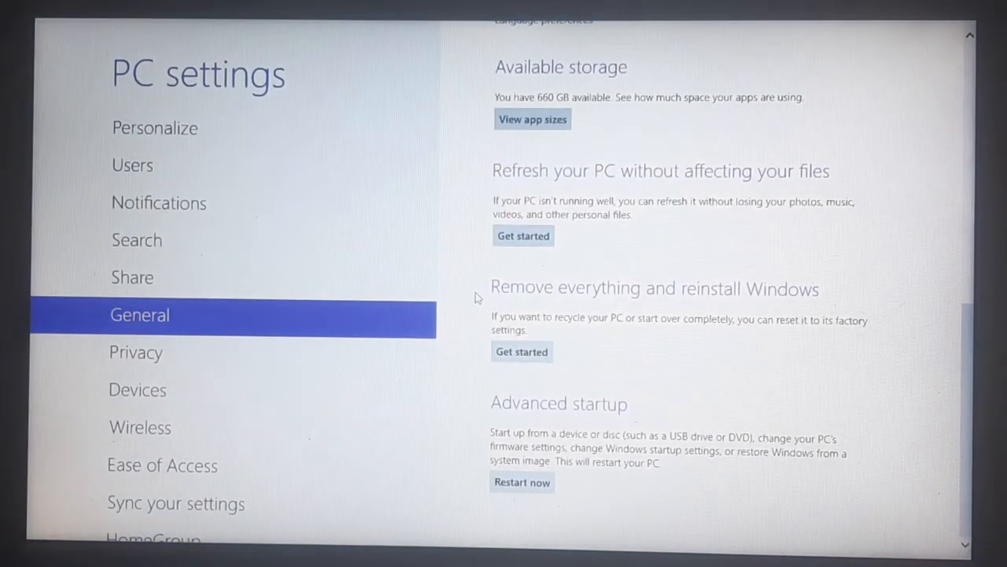